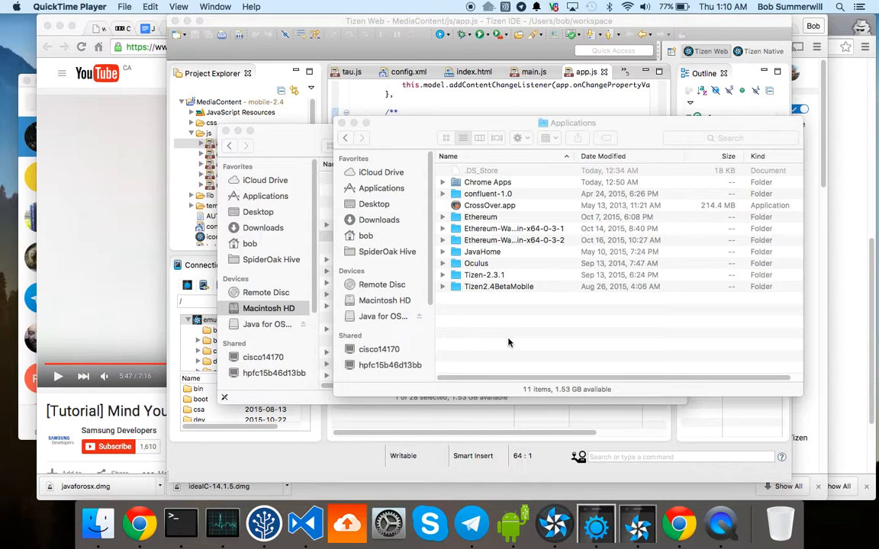
mouse_move(491, 286)
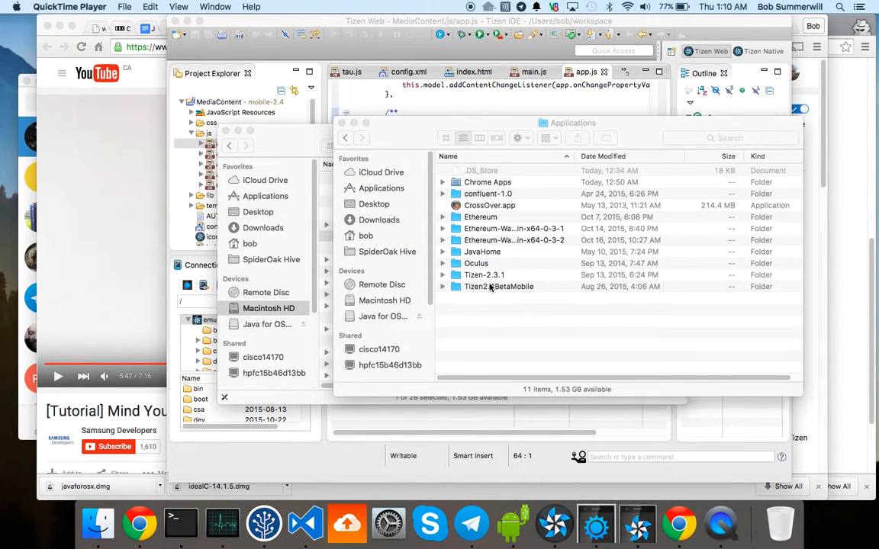
Step: Browse from Applications into Tizen2.4BetaMobile and expand its tizen and ide subfolders
left_click(498, 287)
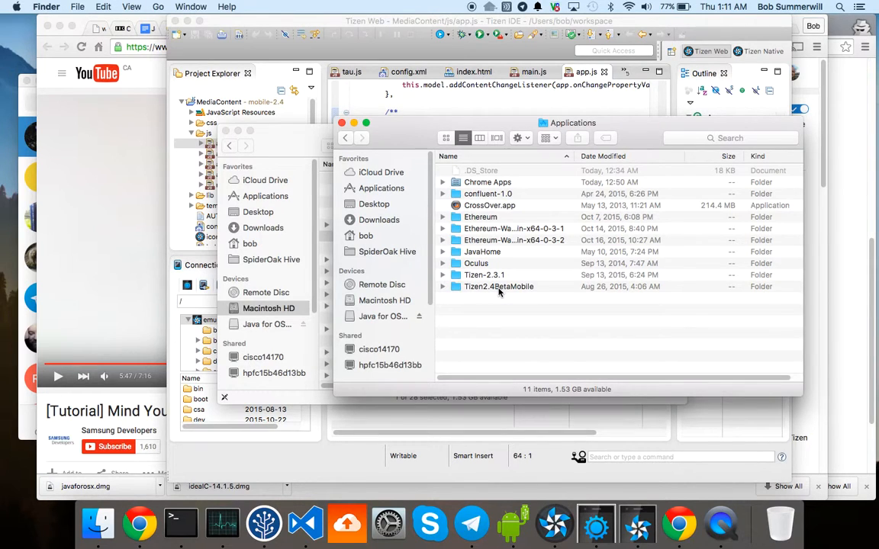
double_click(498, 287)
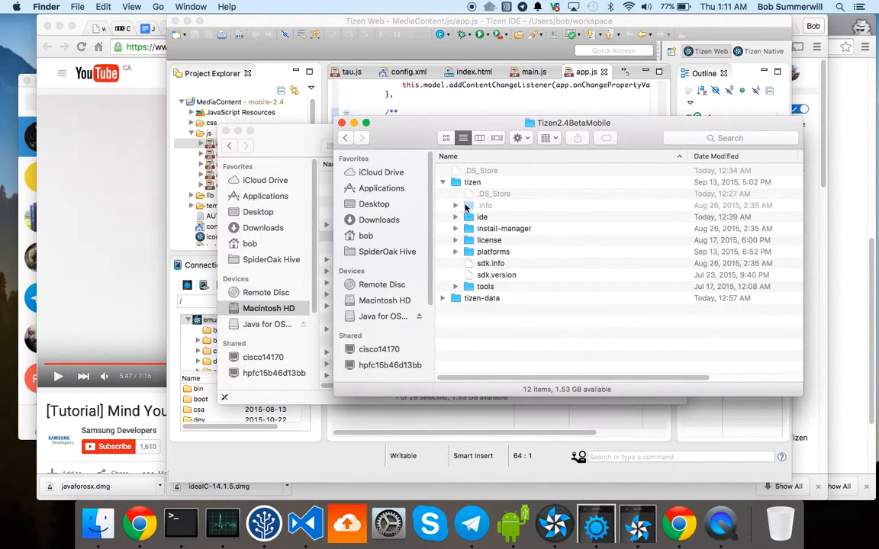
left_click(454, 217)
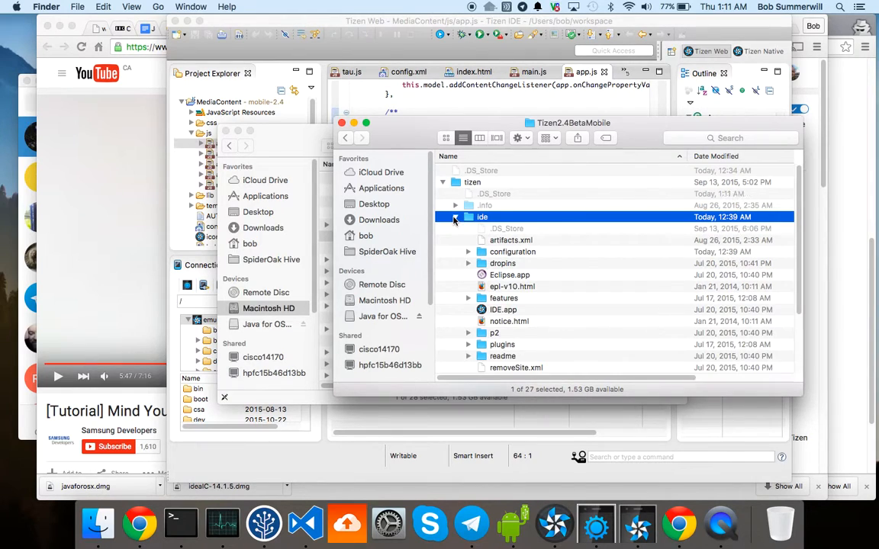
left_click(504, 308)
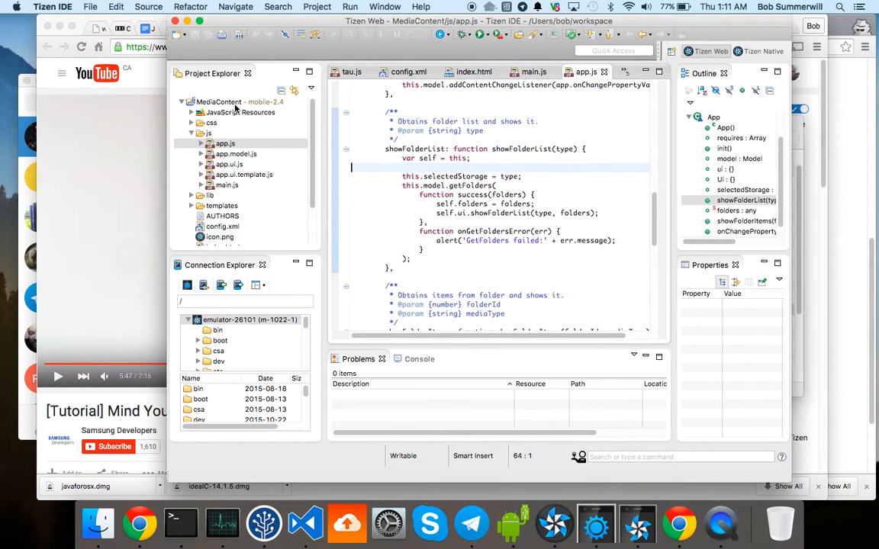
Step: Show the MediaContent project's config.xml privileges and select the connected emulator
left_click(220, 100)
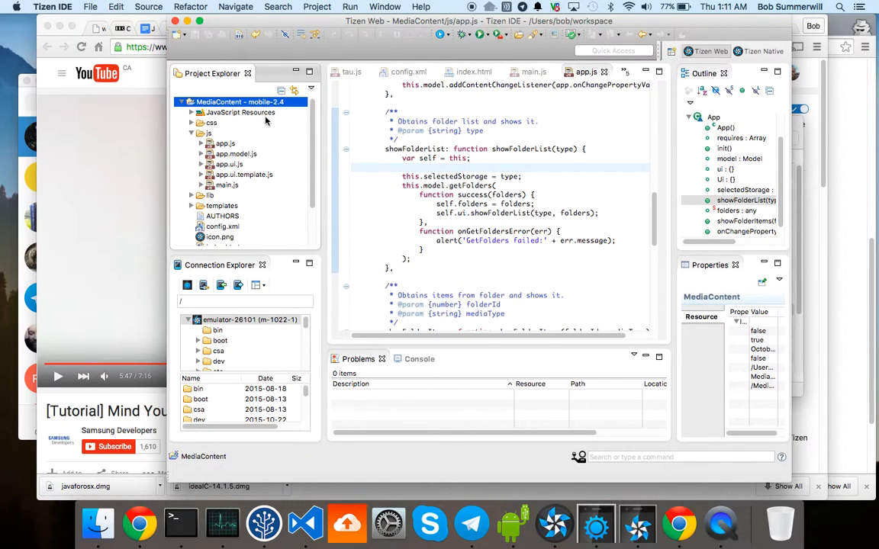
mouse_move(254, 159)
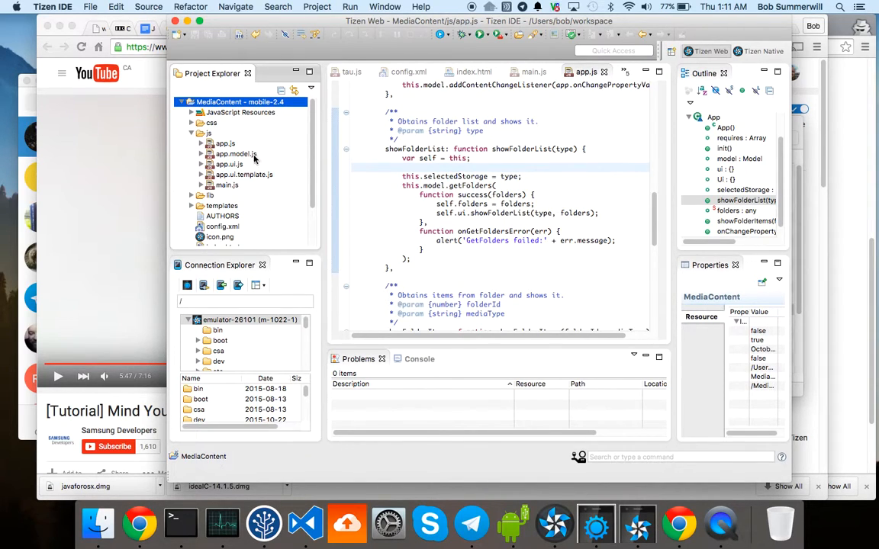
left_click(223, 225)
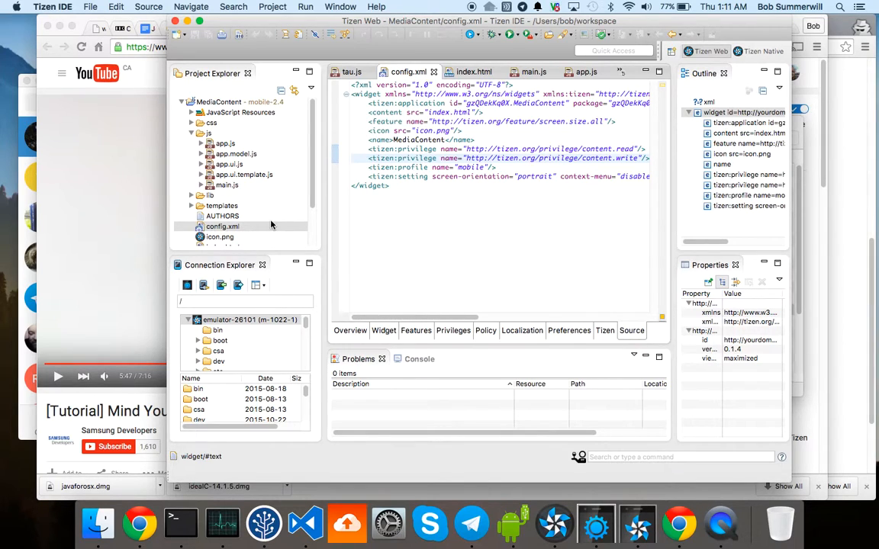
mouse_move(247, 321)
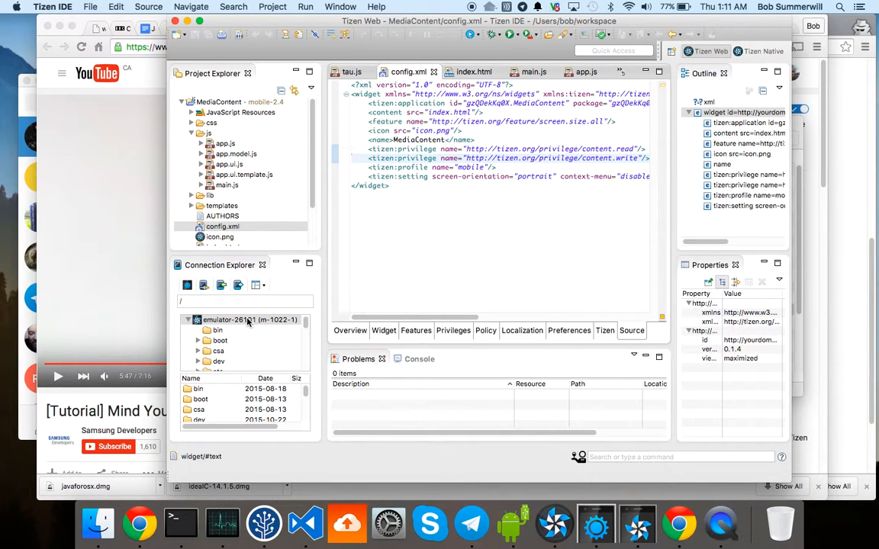
left_click(250, 321)
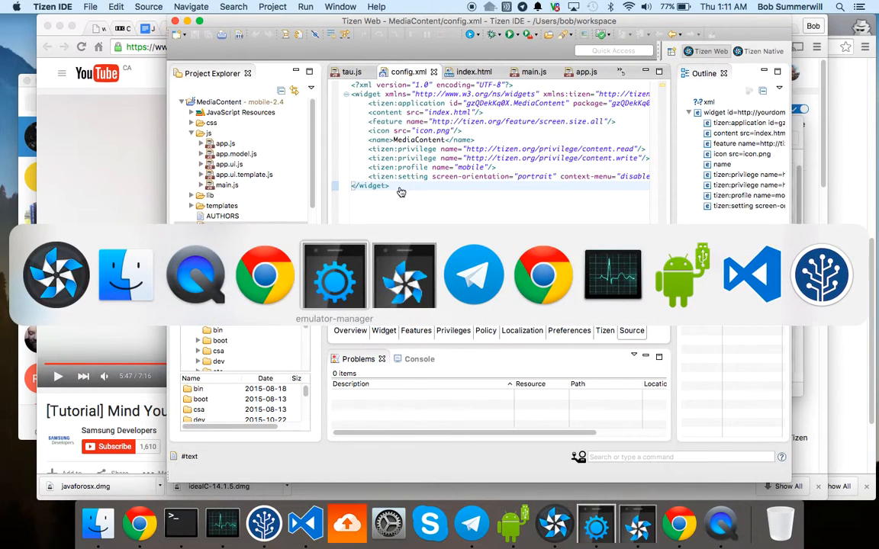
Step: Switch to Emulator Manager to review the m-1022-1 mobile emulator's details
left_click(334, 275)
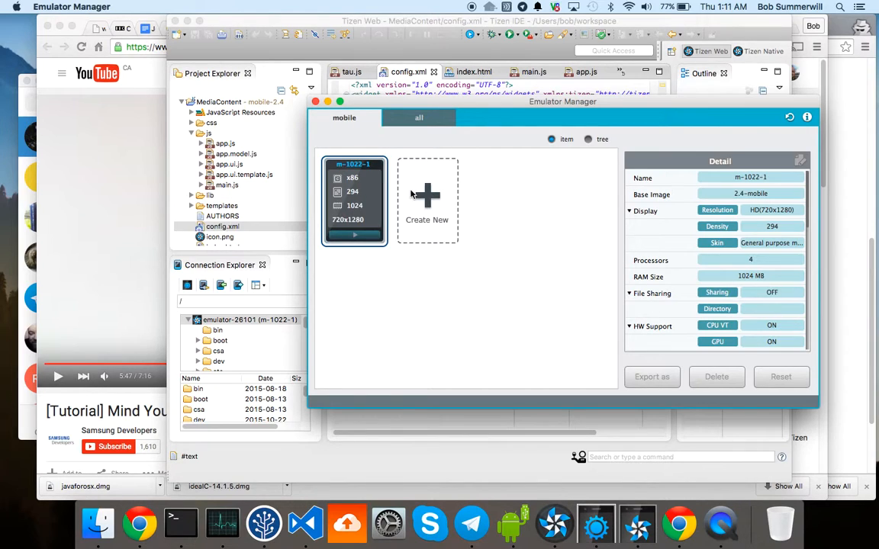
mouse_move(433, 206)
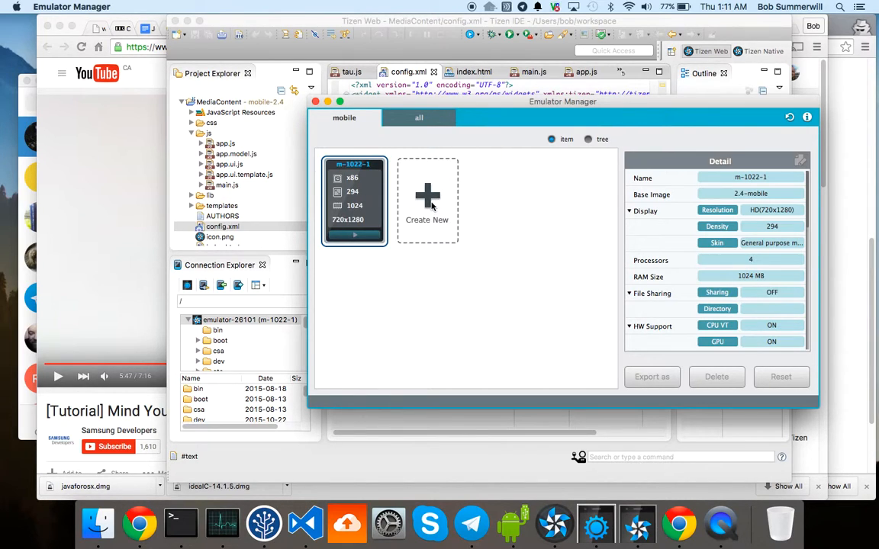
mouse_move(755, 213)
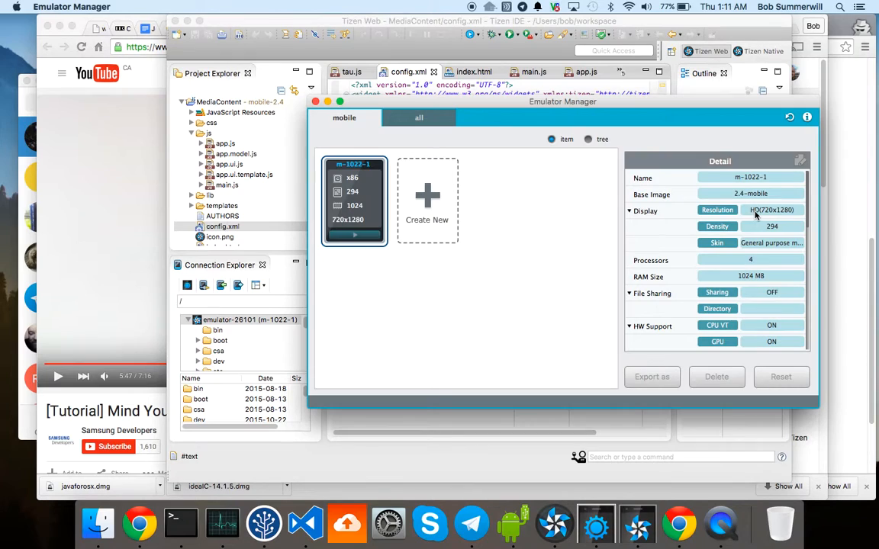
mouse_move(771, 211)
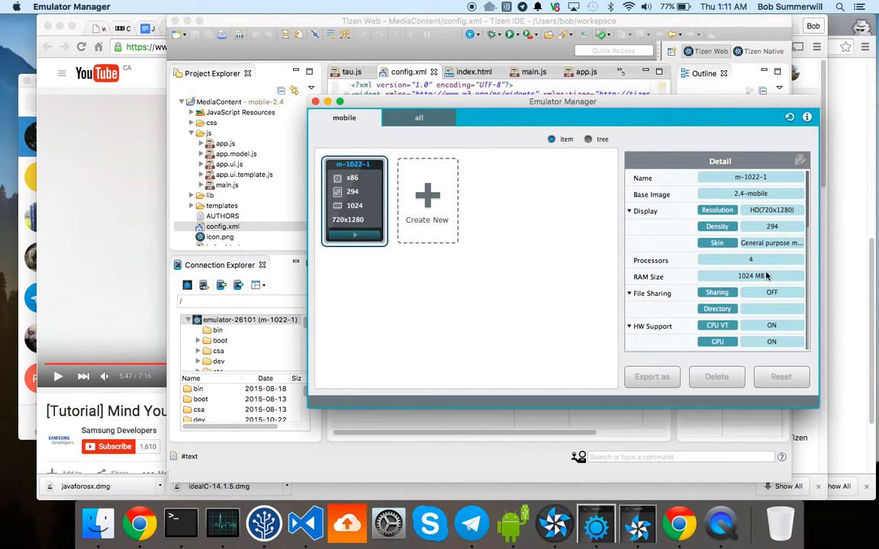
mouse_move(517, 282)
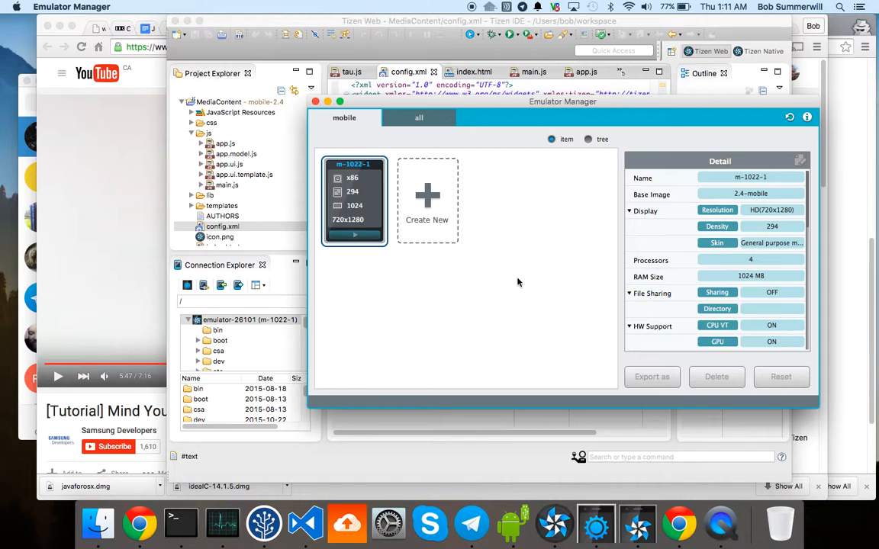
mouse_move(409, 398)
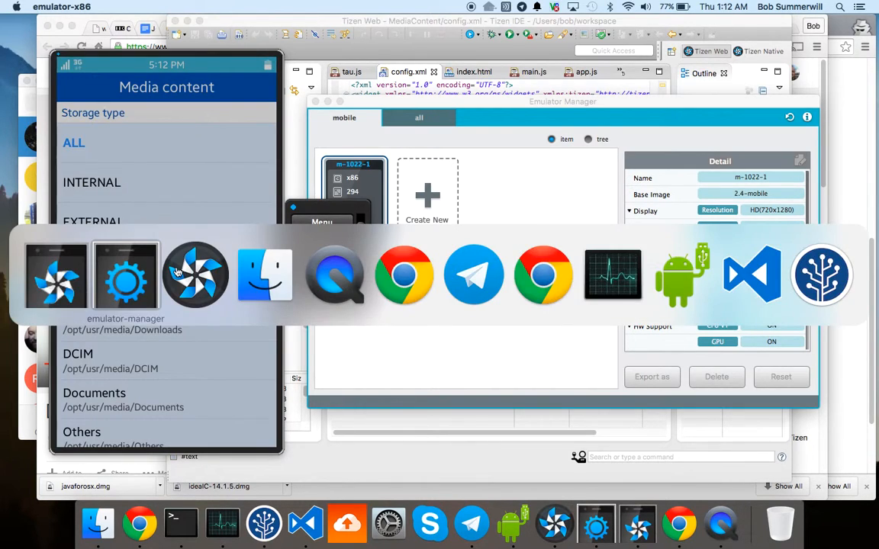
Step: Start the m-1022-1 emulator and let it boot to the Tizen home screen
left_click(125, 274)
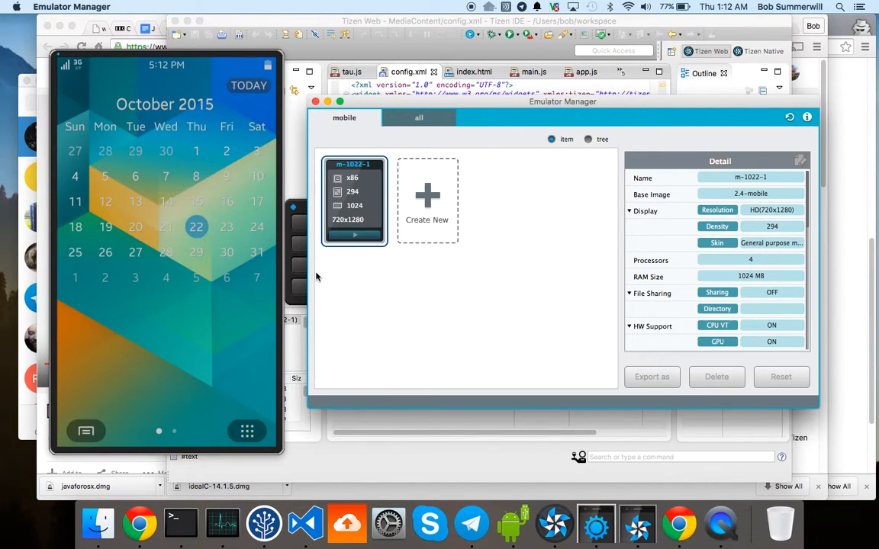
right_click(354, 221)
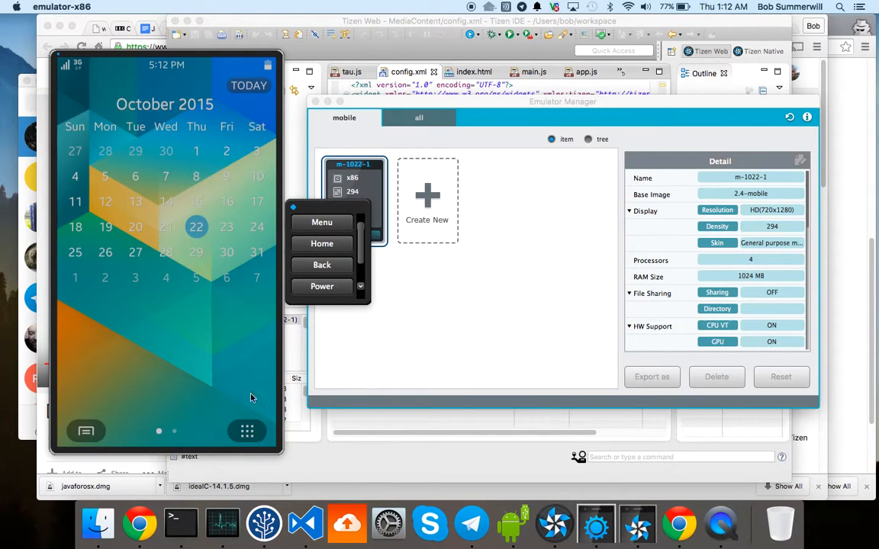
mouse_move(159, 75)
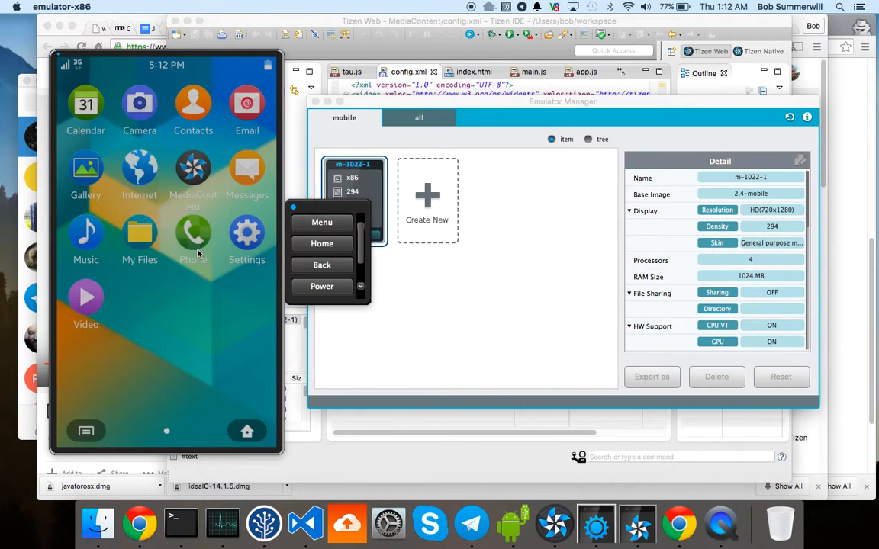
mouse_move(192, 181)
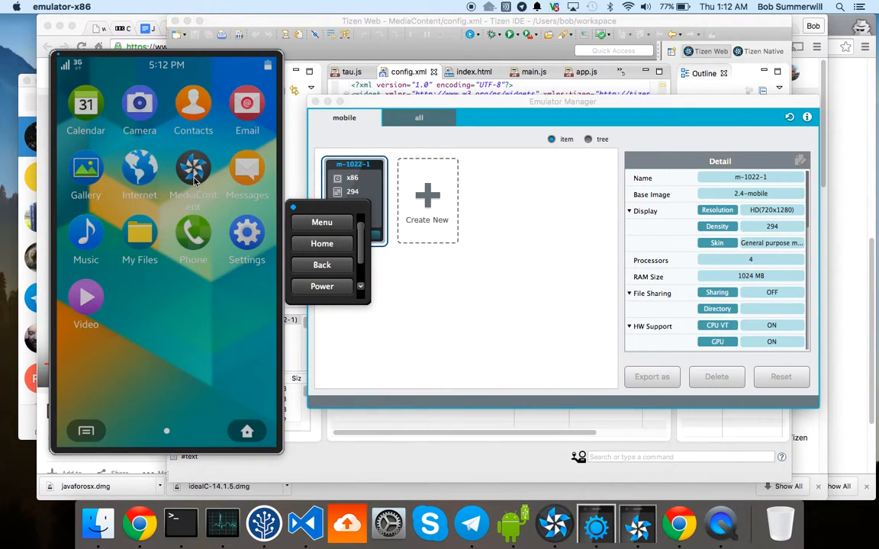
mouse_move(237, 235)
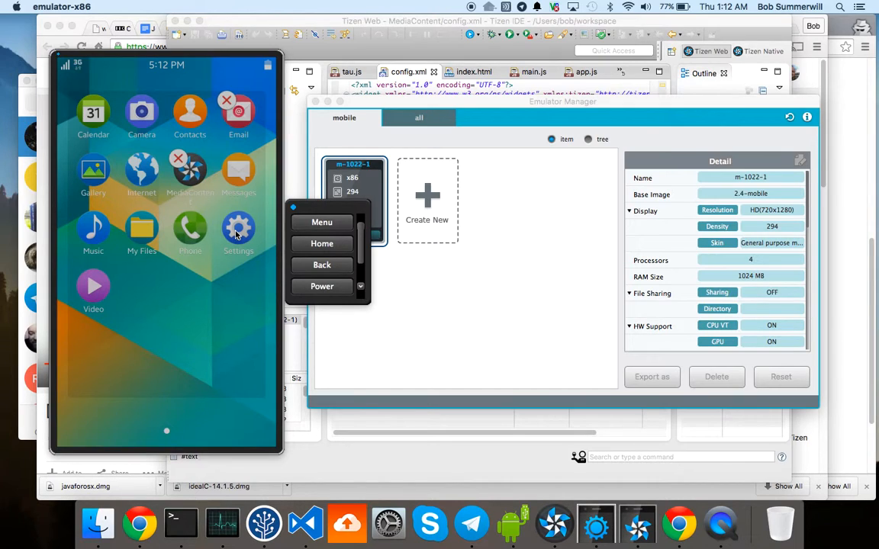
mouse_move(189, 174)
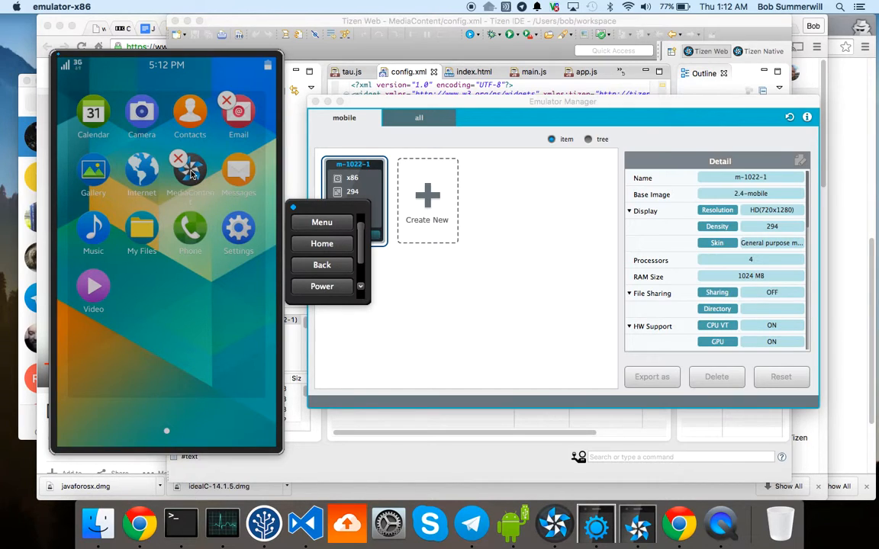
mouse_move(235, 204)
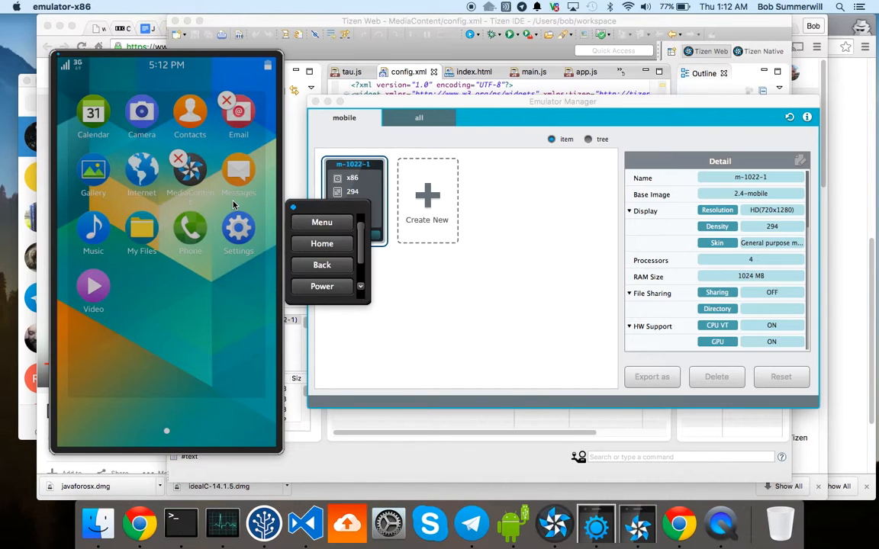
mouse_move(190, 177)
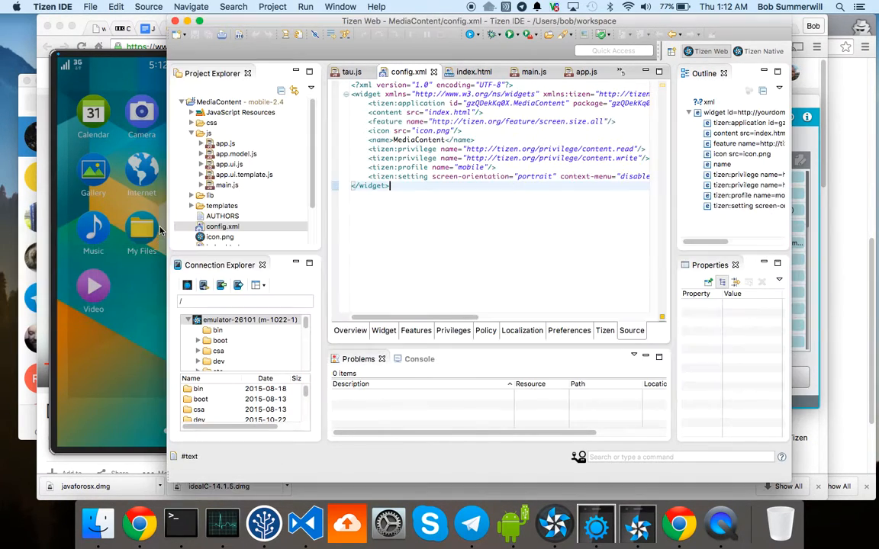
Step: Run the MediaContent project on the emulator via Run > Run
left_click(220, 237)
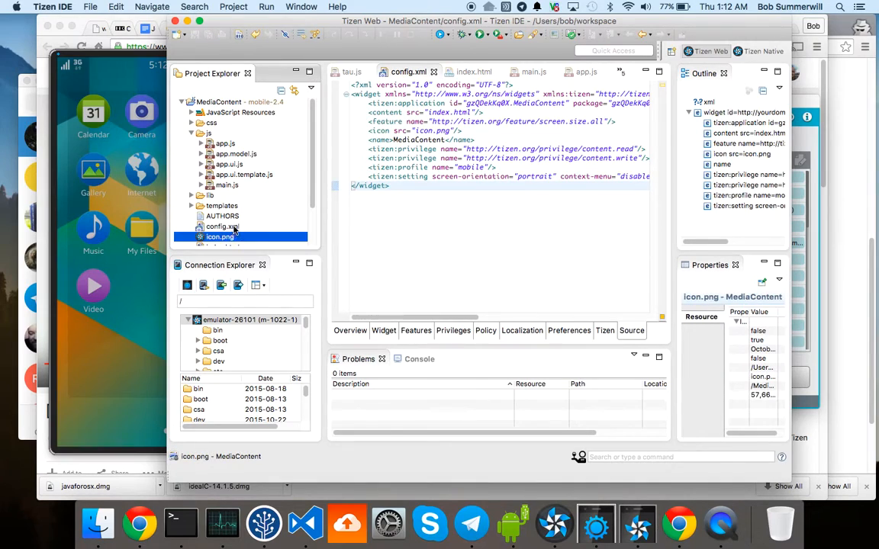
left_click(223, 101)
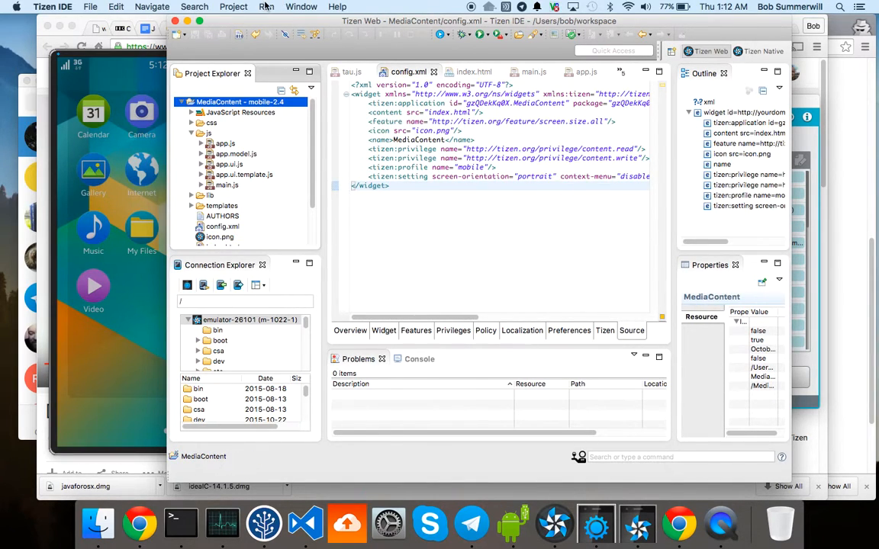
left_click(266, 6)
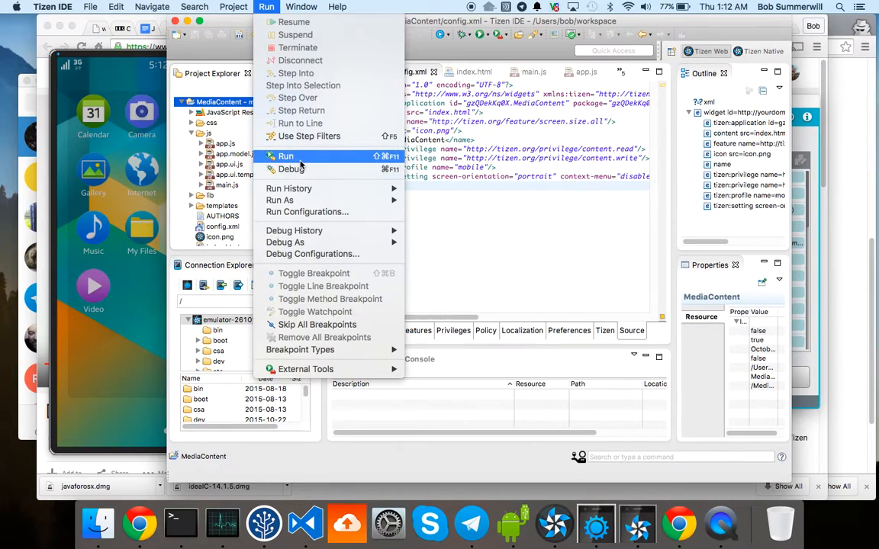
left_click(285, 156)
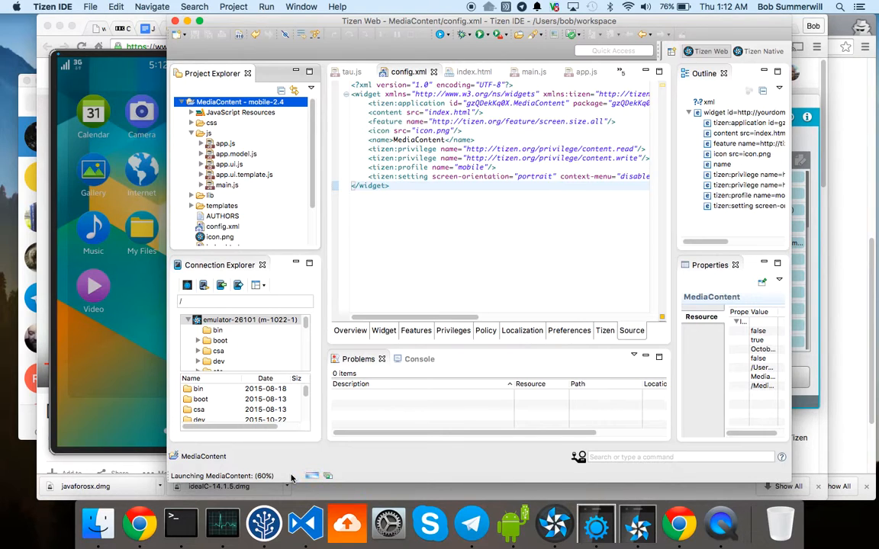
mouse_move(379, 467)
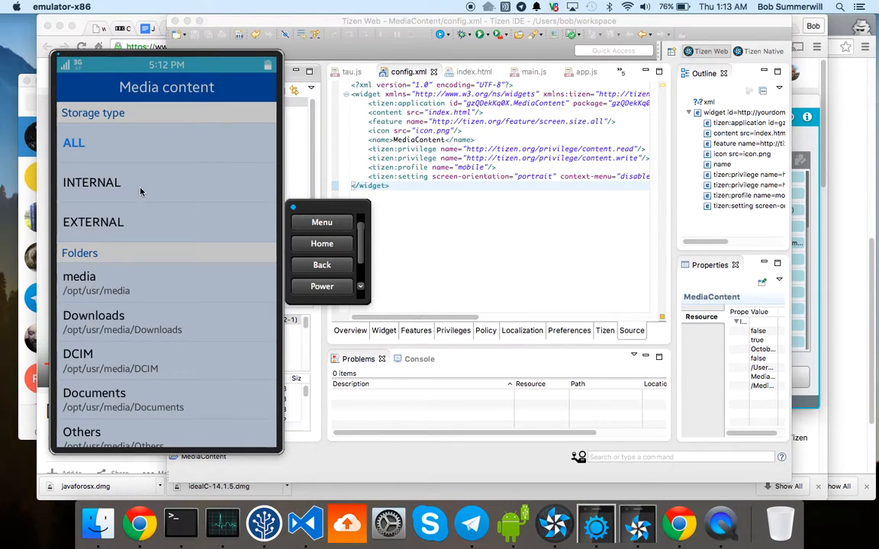
Step: Switch the Media content app's storage filter to EXTERNAL, then INTERNAL to list folders
left_click(93, 223)
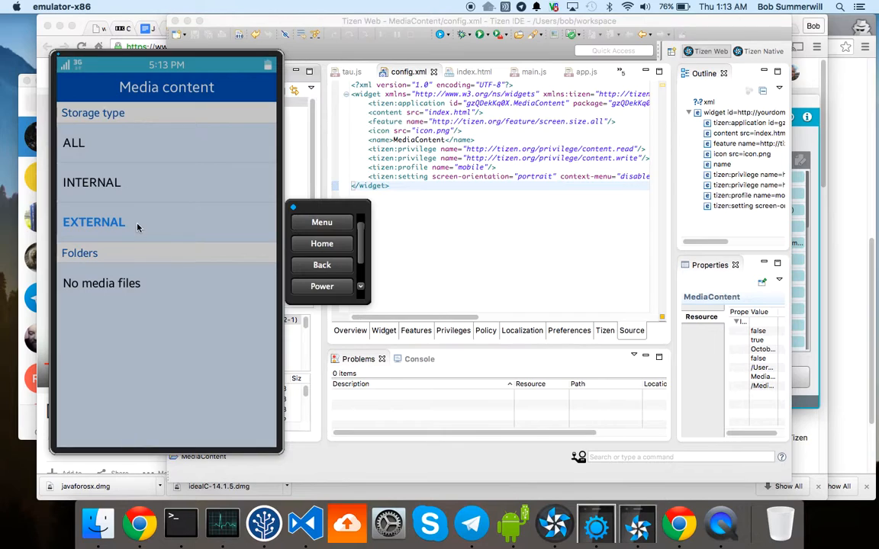
left_click(91, 183)
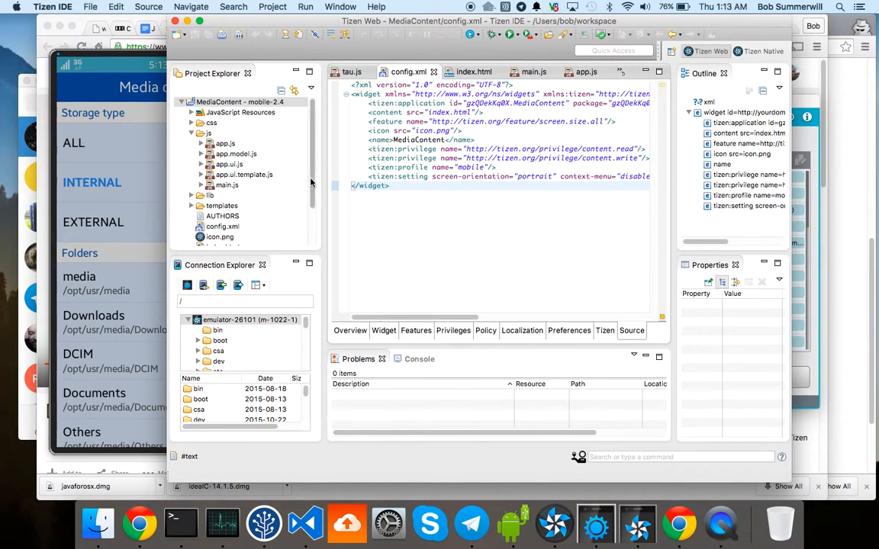
Step: View icon.png, then bring up index.html with the media type list markup
scroll("down", 3)
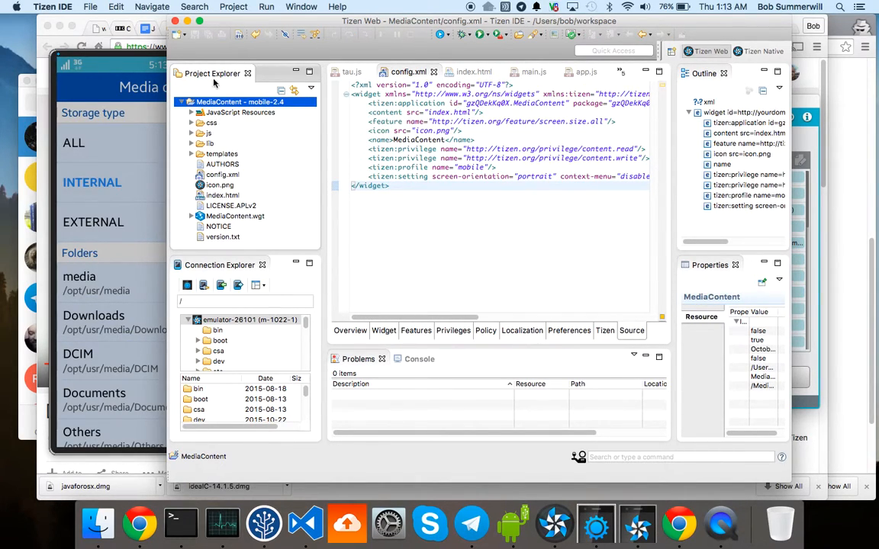
mouse_move(226, 180)
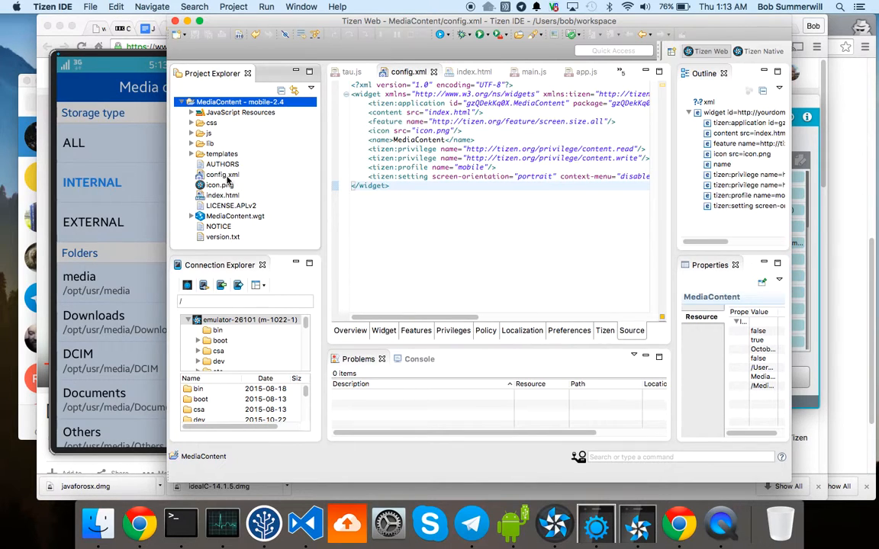
left_click(220, 185)
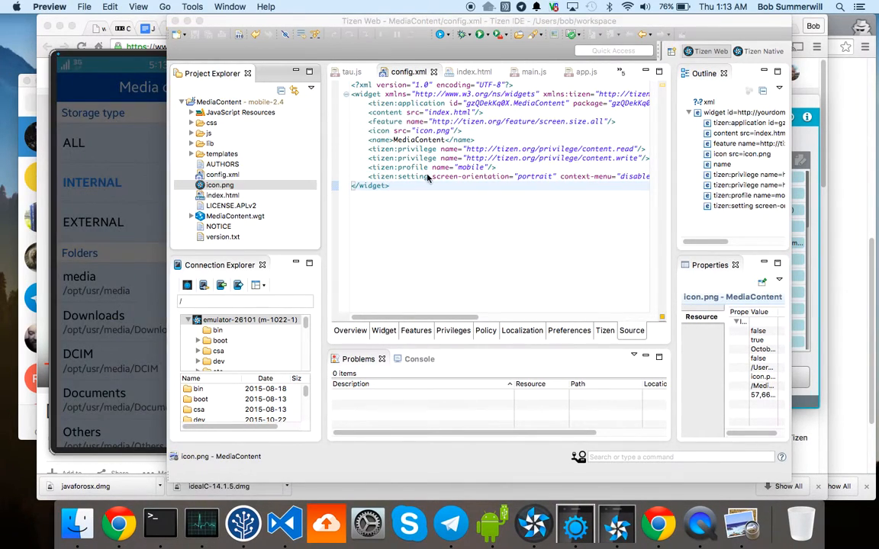
double_click(219, 185)
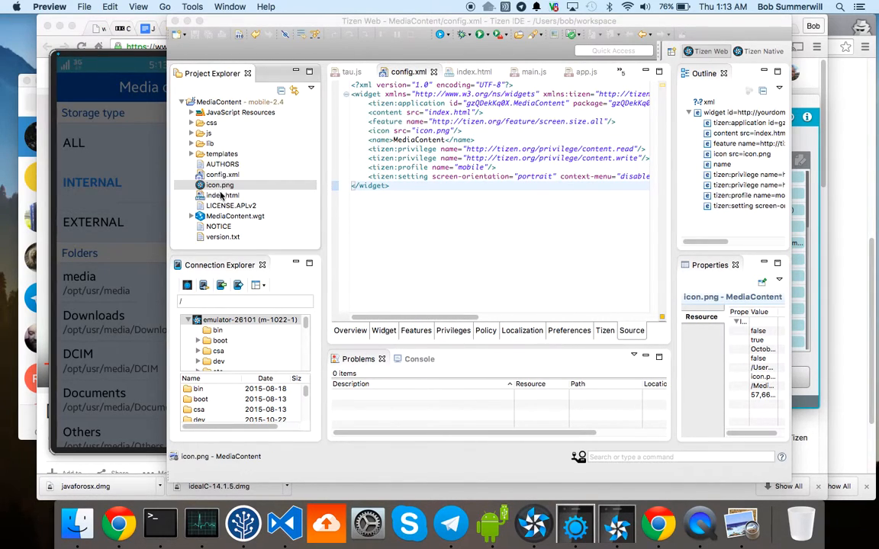
left_click(222, 195)
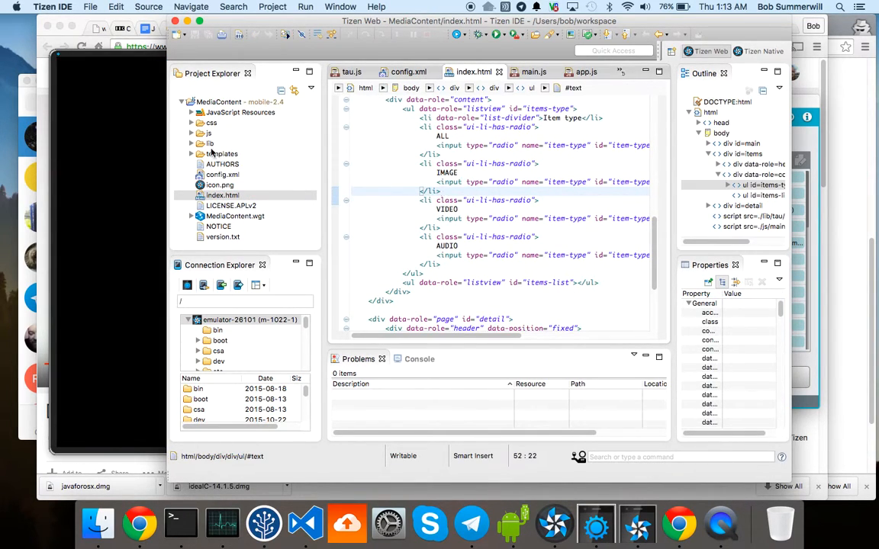
Step: Expand and collapse the js, lib and tau folders in Project Explorer
left_click(208, 133)
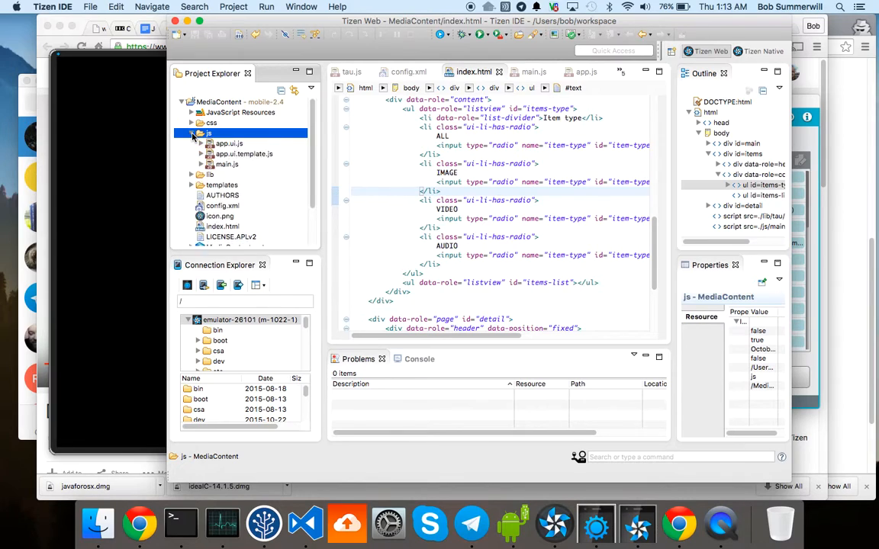
left_click(193, 134)
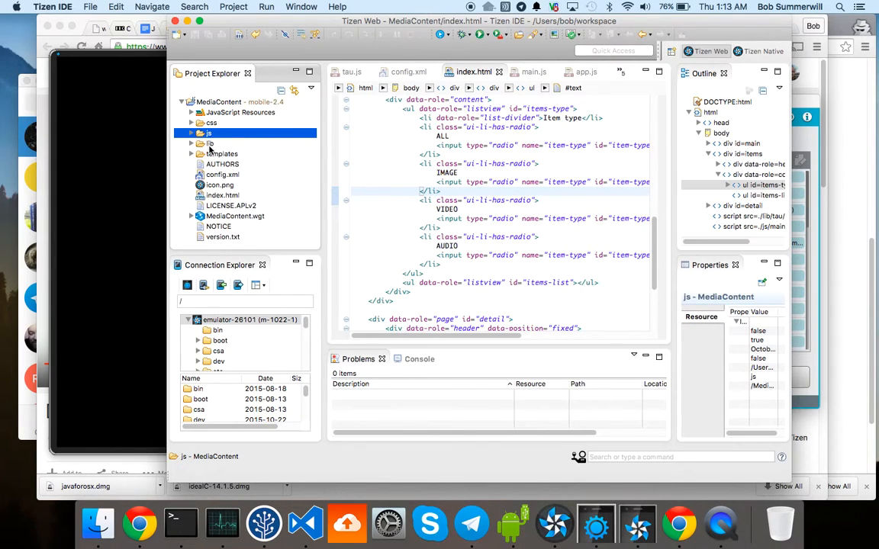
left_click(207, 143)
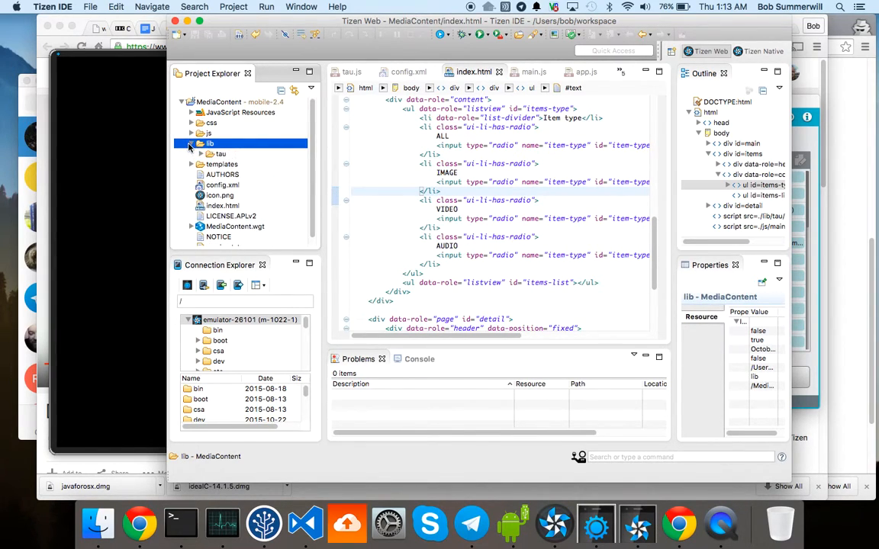
left_click(201, 144)
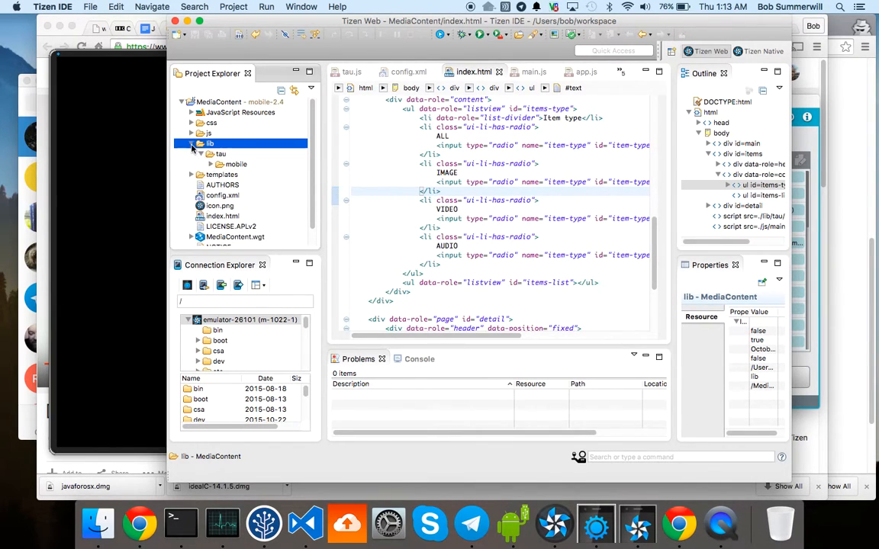
left_click(192, 143)
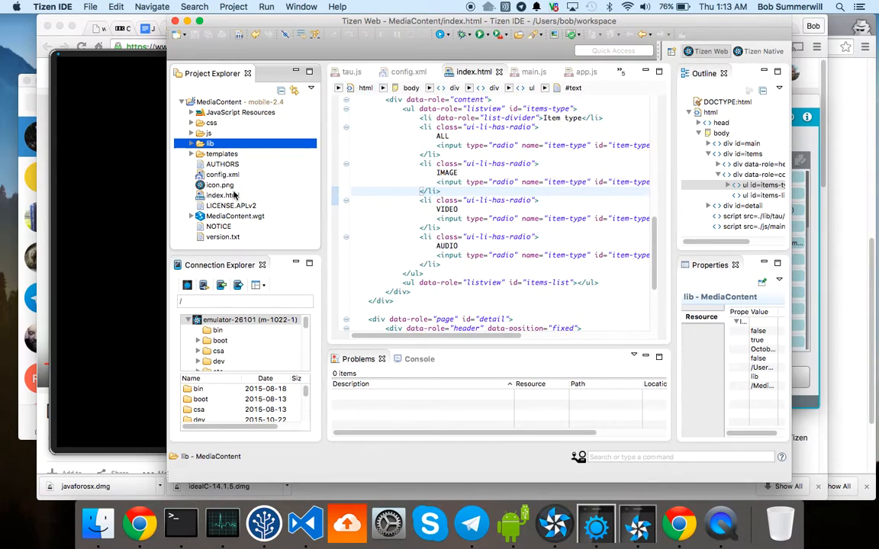
left_click(230, 204)
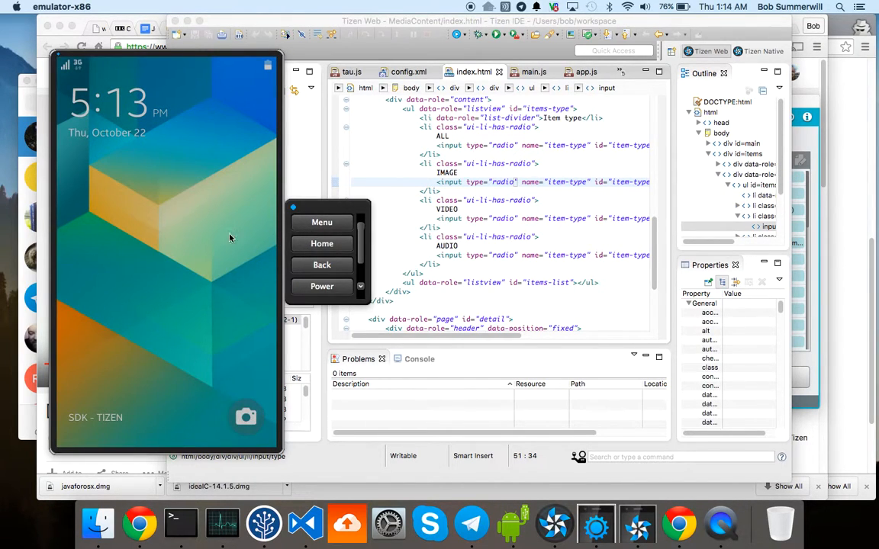
mouse_move(242, 243)
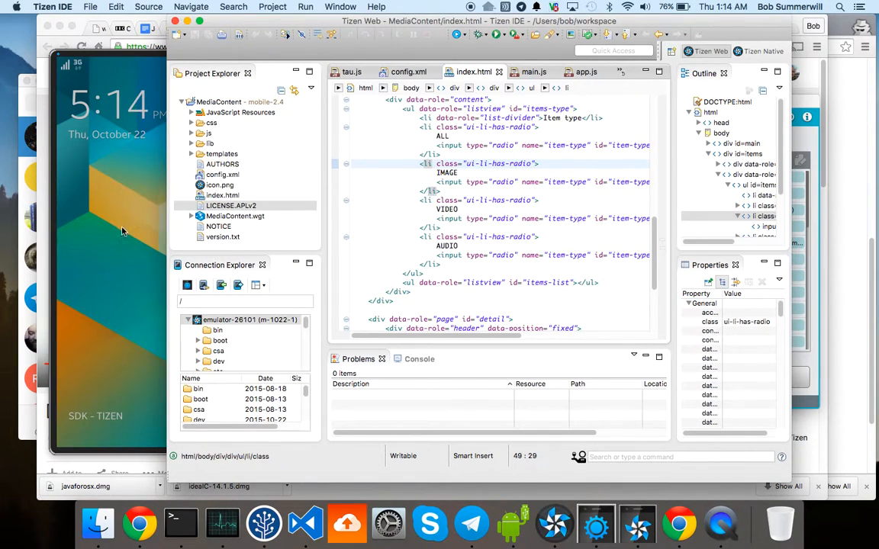
left_click(470, 182)
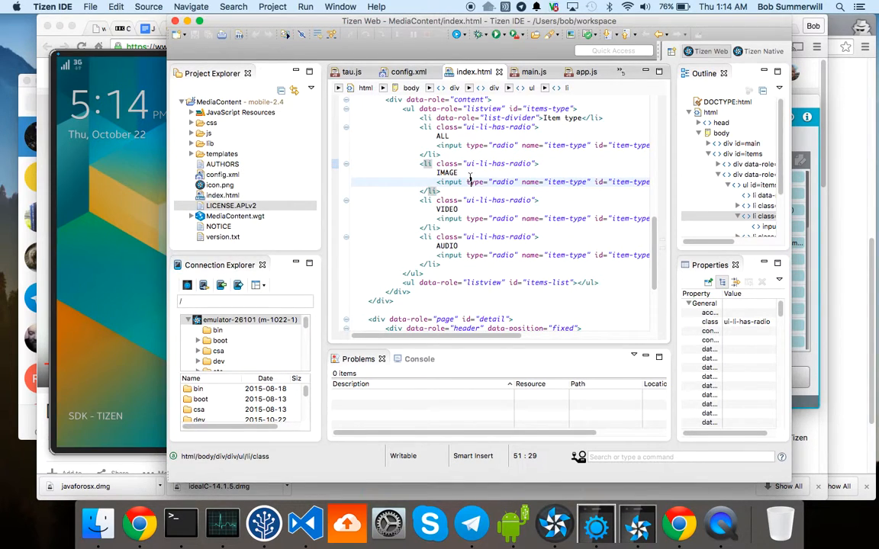